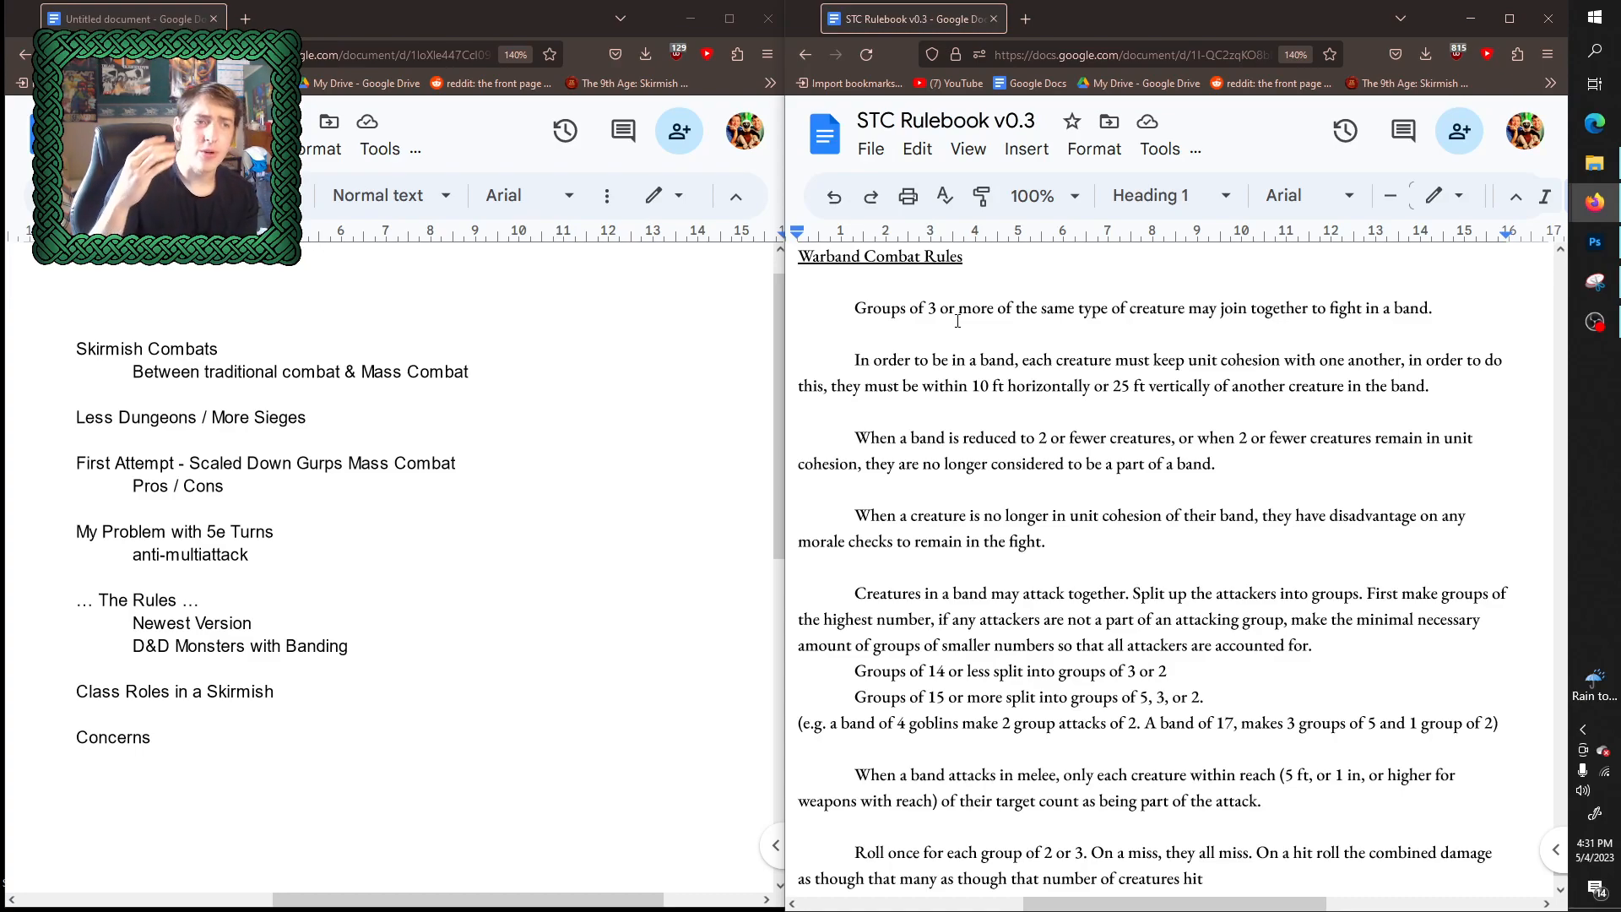
- Scroll the rulebook past the goblin damage example to the Nat 1 and Nat 20 attack rules
{"action": "scroll", "scroll_direction": "down", "scroll_amount": 3}
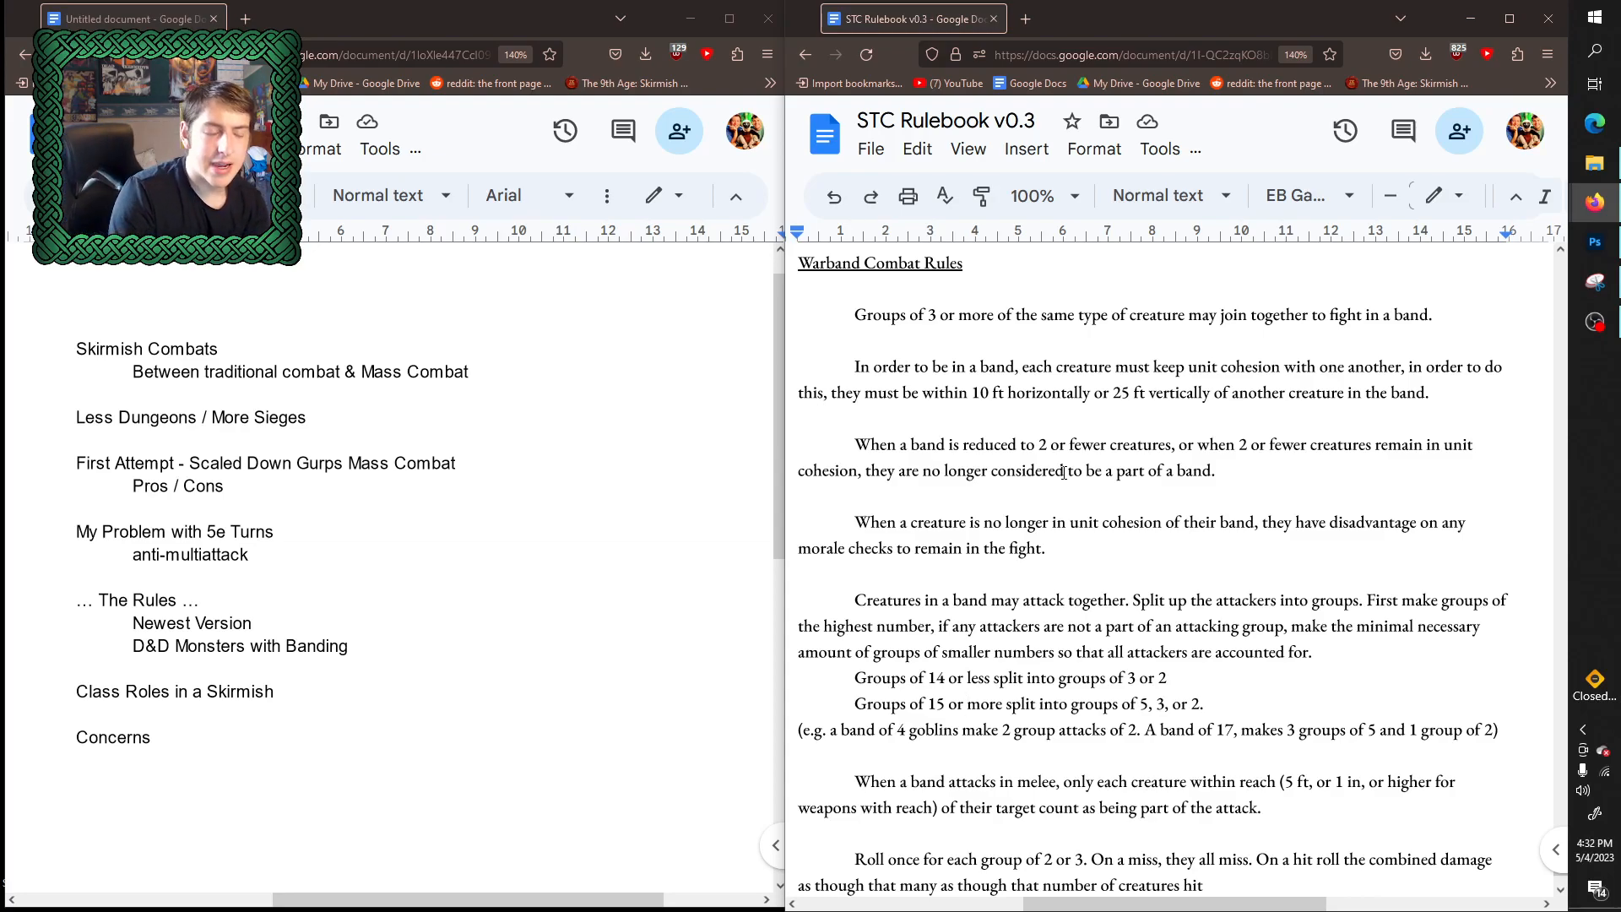
{"action": "scroll", "scroll_direction": "down", "scroll_amount": 3}
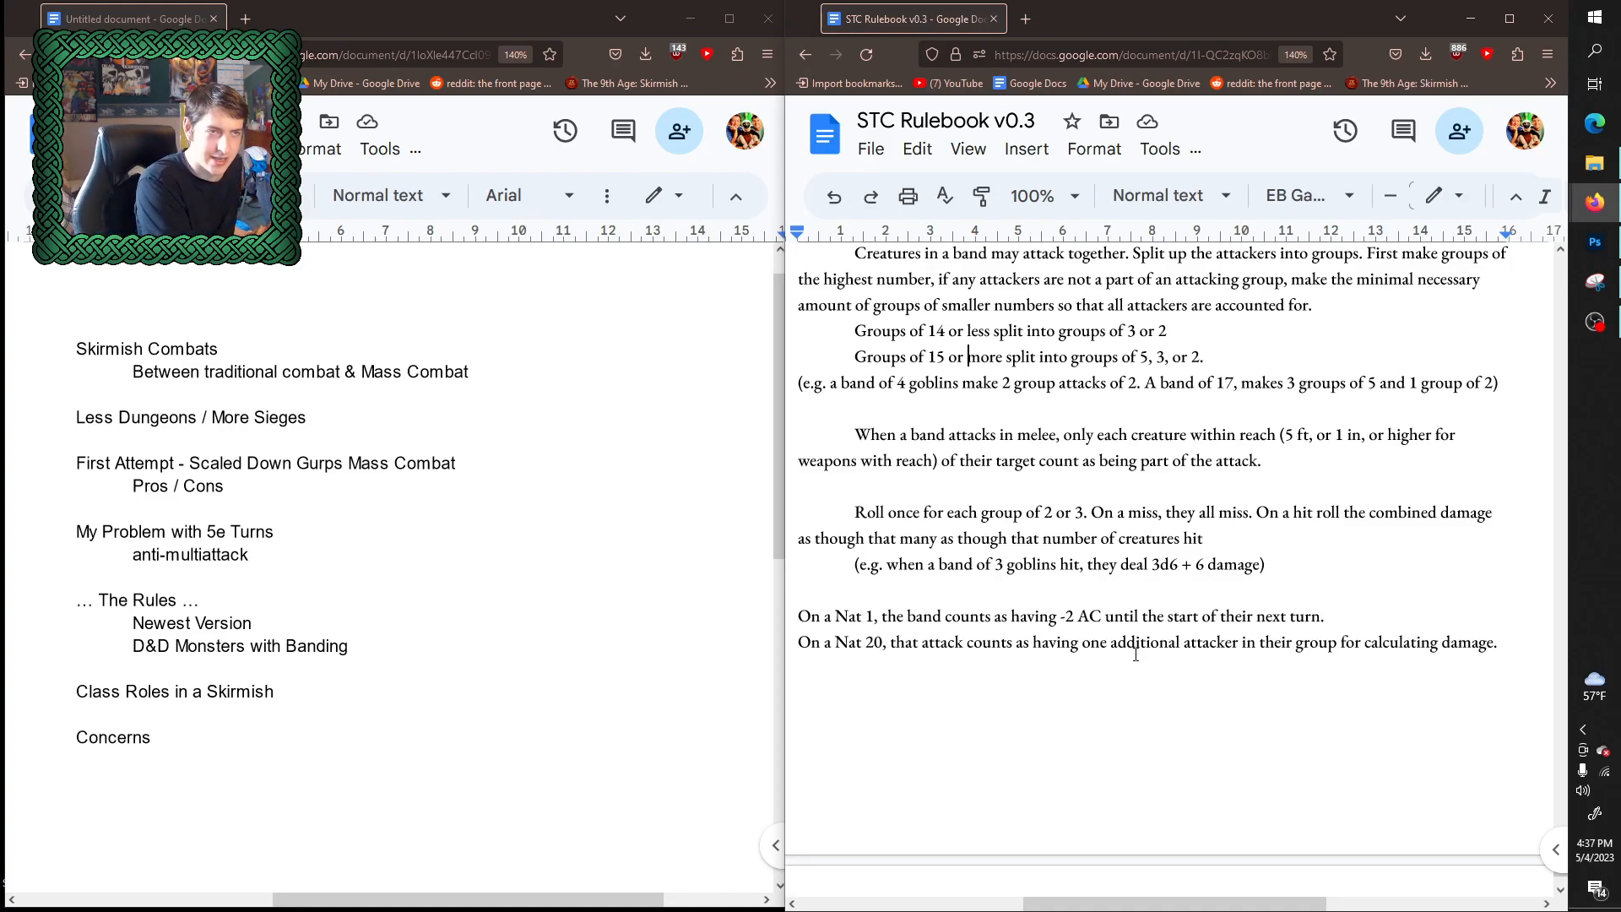
- Scroll the D&D Beyond Orc page until its ability scores and Greataxe action sit beside the outline
{"action": "scroll", "scroll_direction": "down", "scroll_amount": 3}
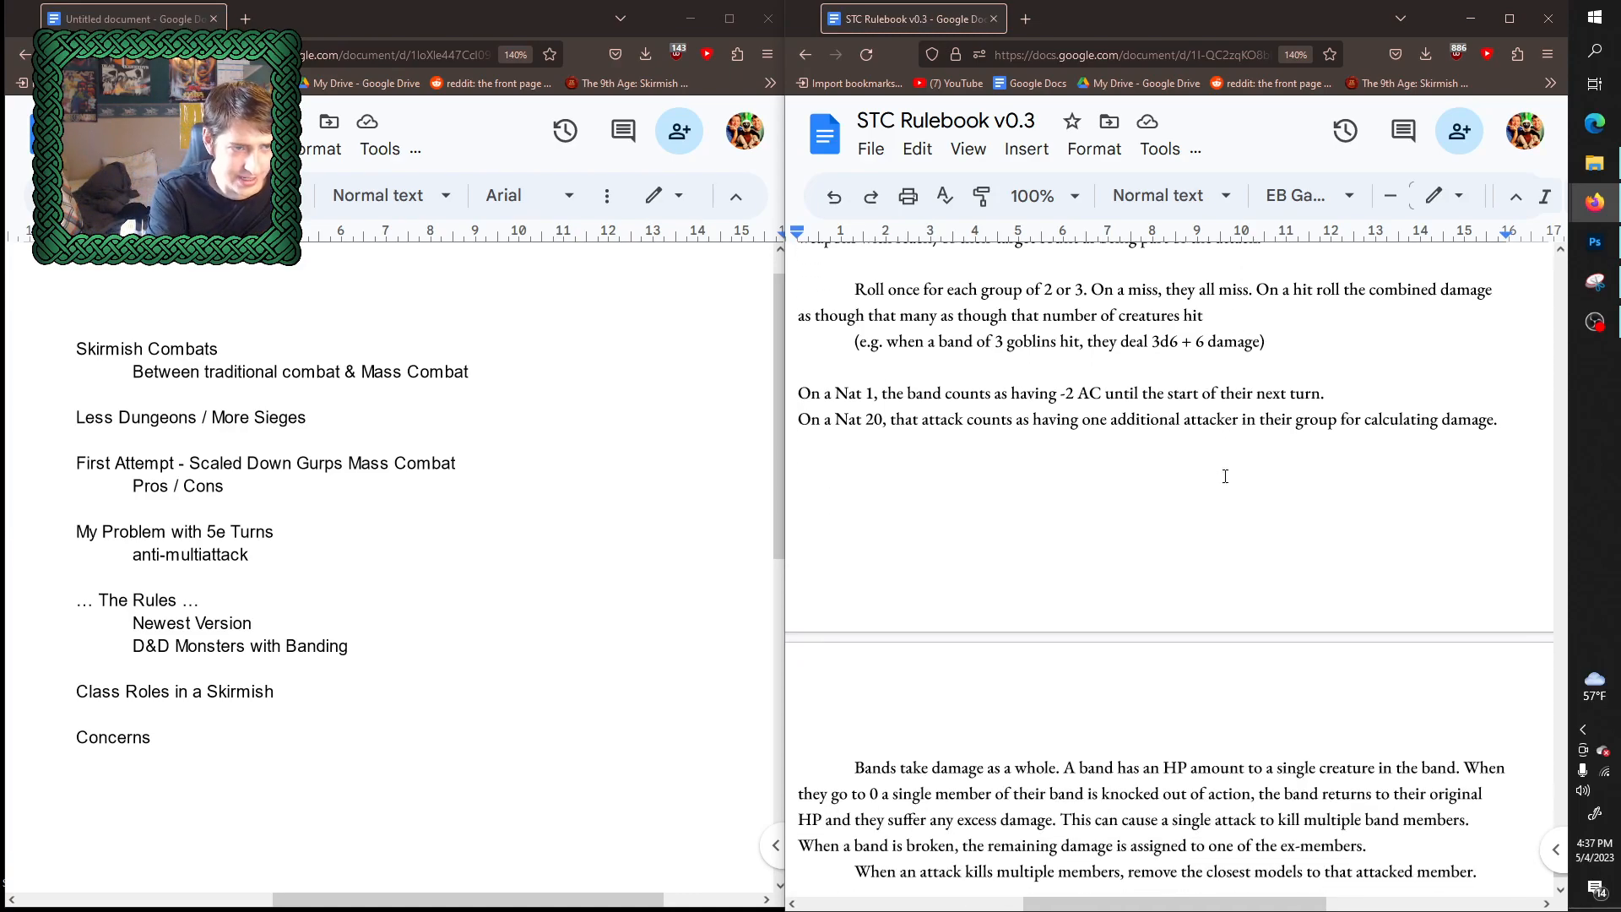
{"action": "scroll", "scroll_direction": "down", "scroll_amount": 3}
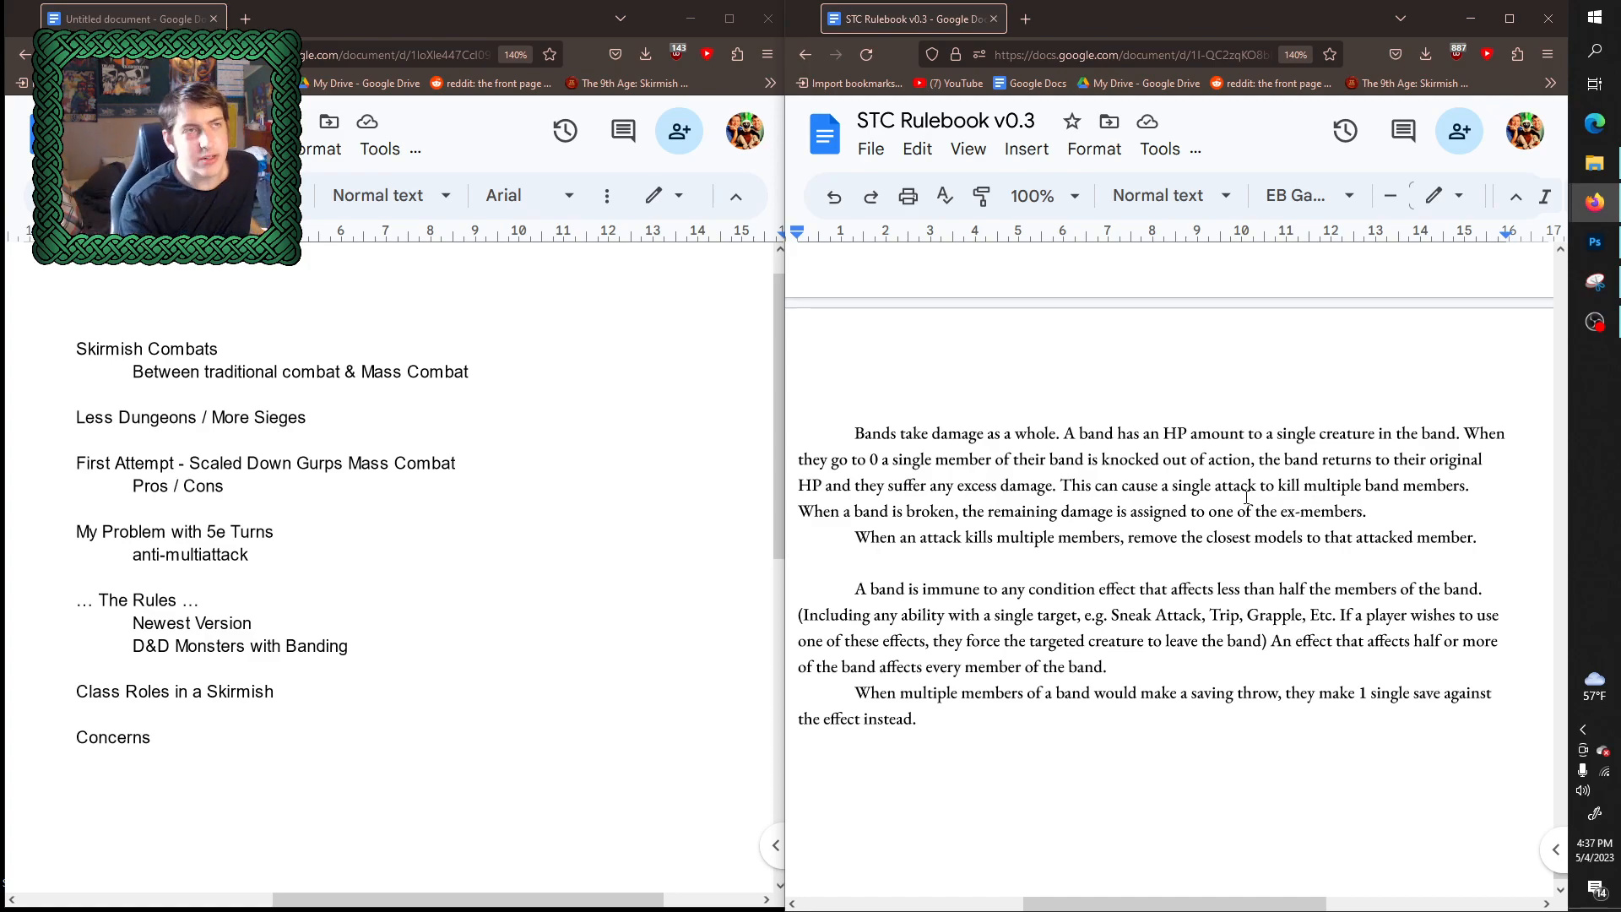
{"action": "left_click", "coordinate": [1023, 19]}
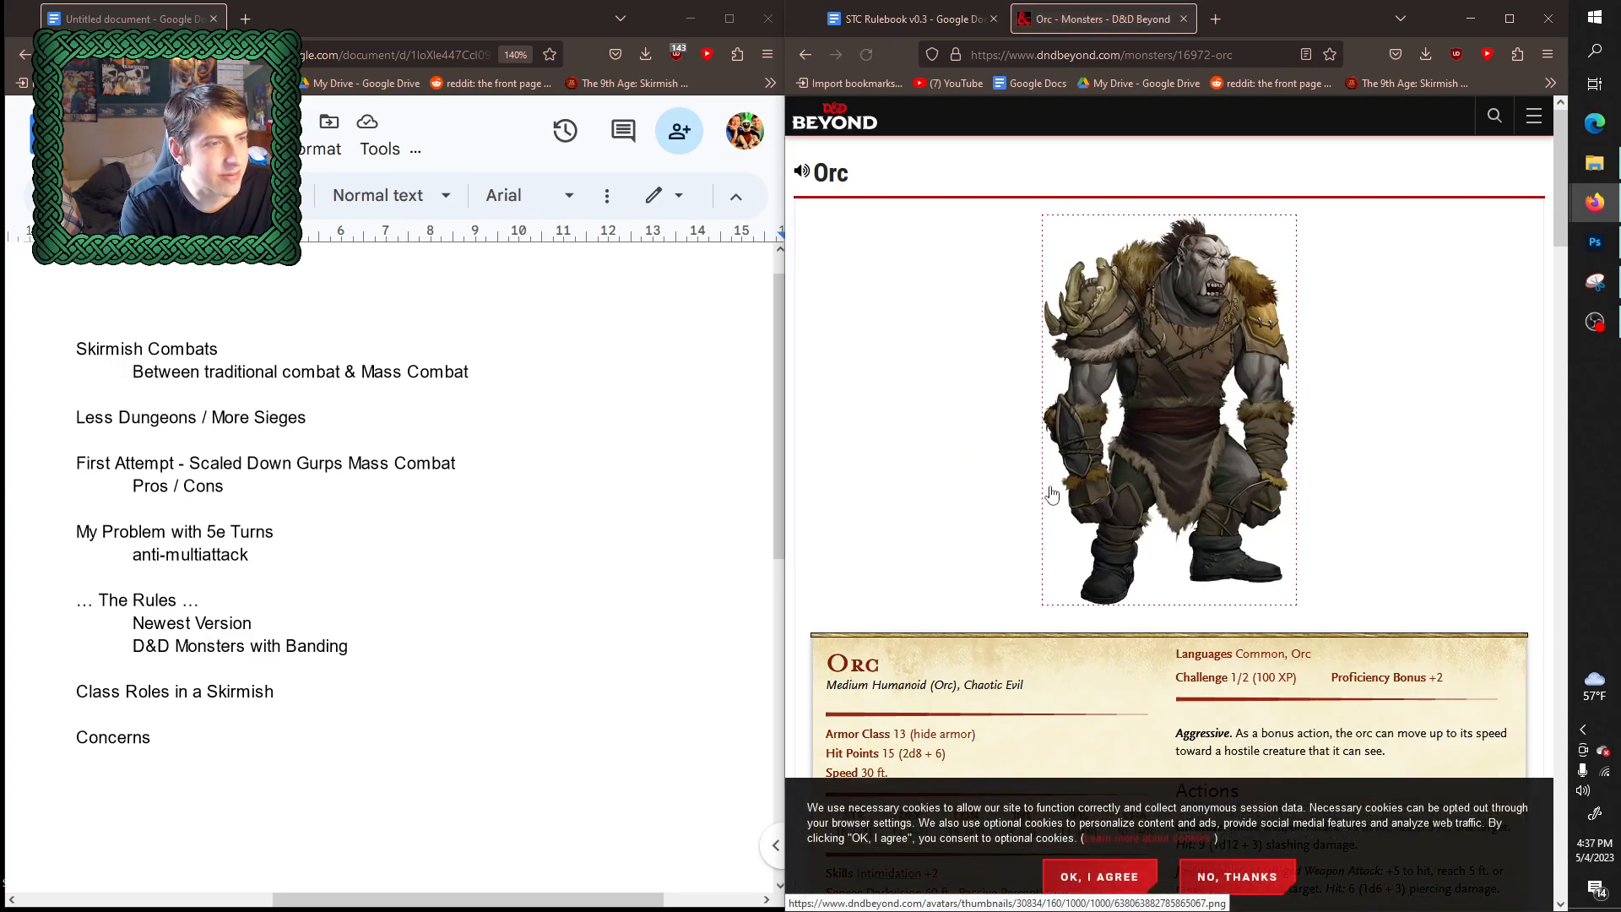
{"action": "scroll", "scroll_direction": "down", "scroll_amount": 3}
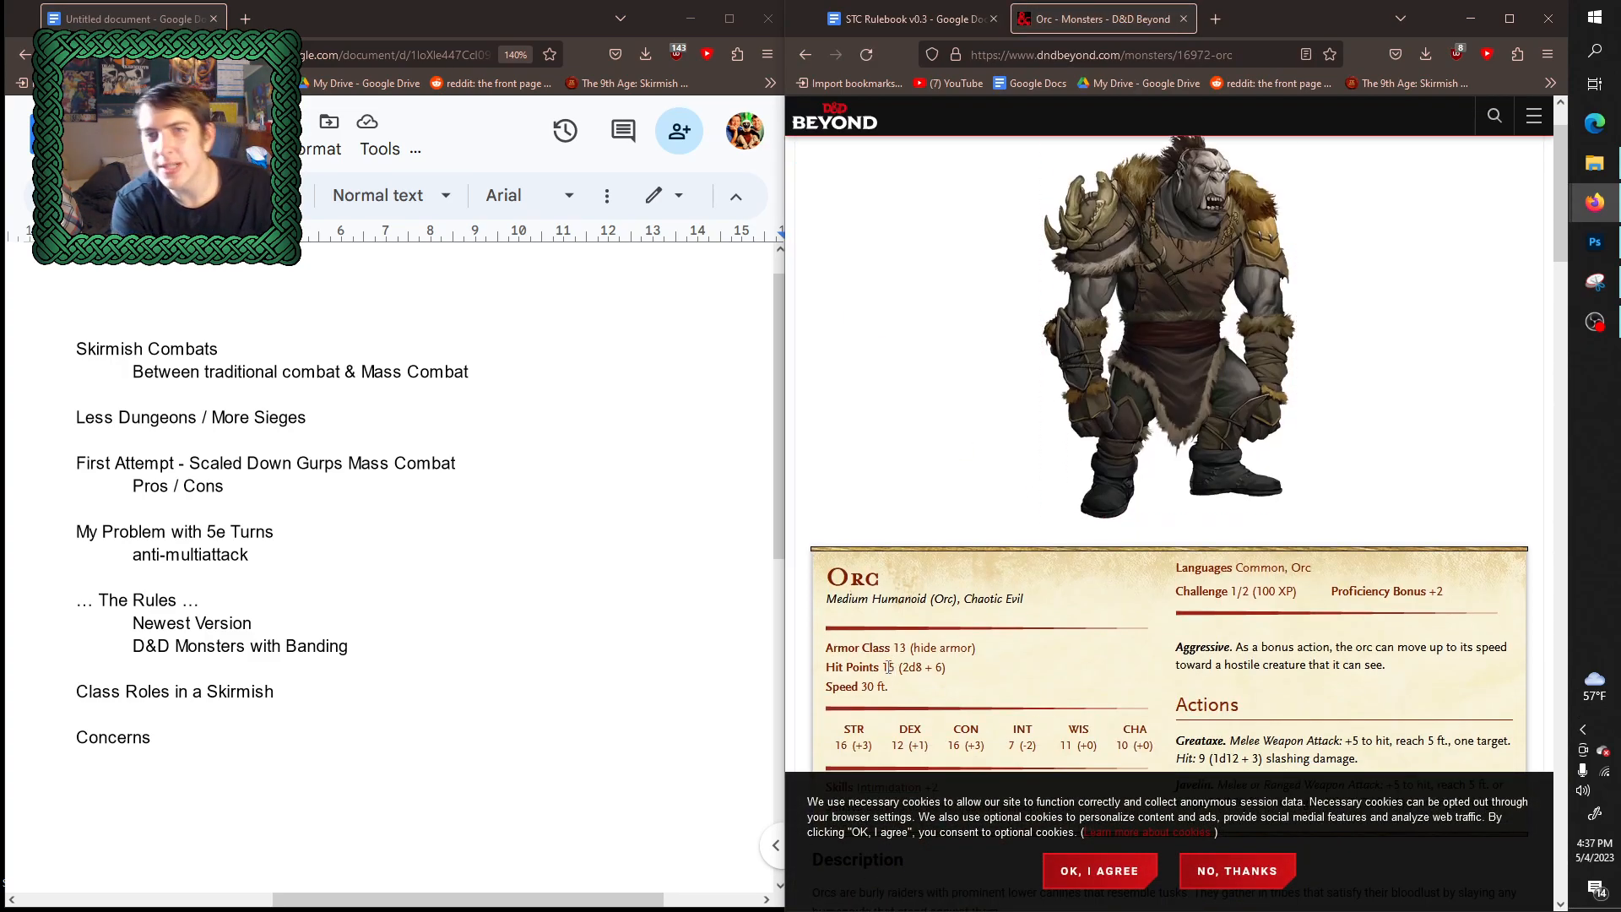
- Return to the STC Rulebook v0.3 tab at the band damage, condition immunity and saving throw rules
{"action": "left_click", "coordinate": [910, 19]}
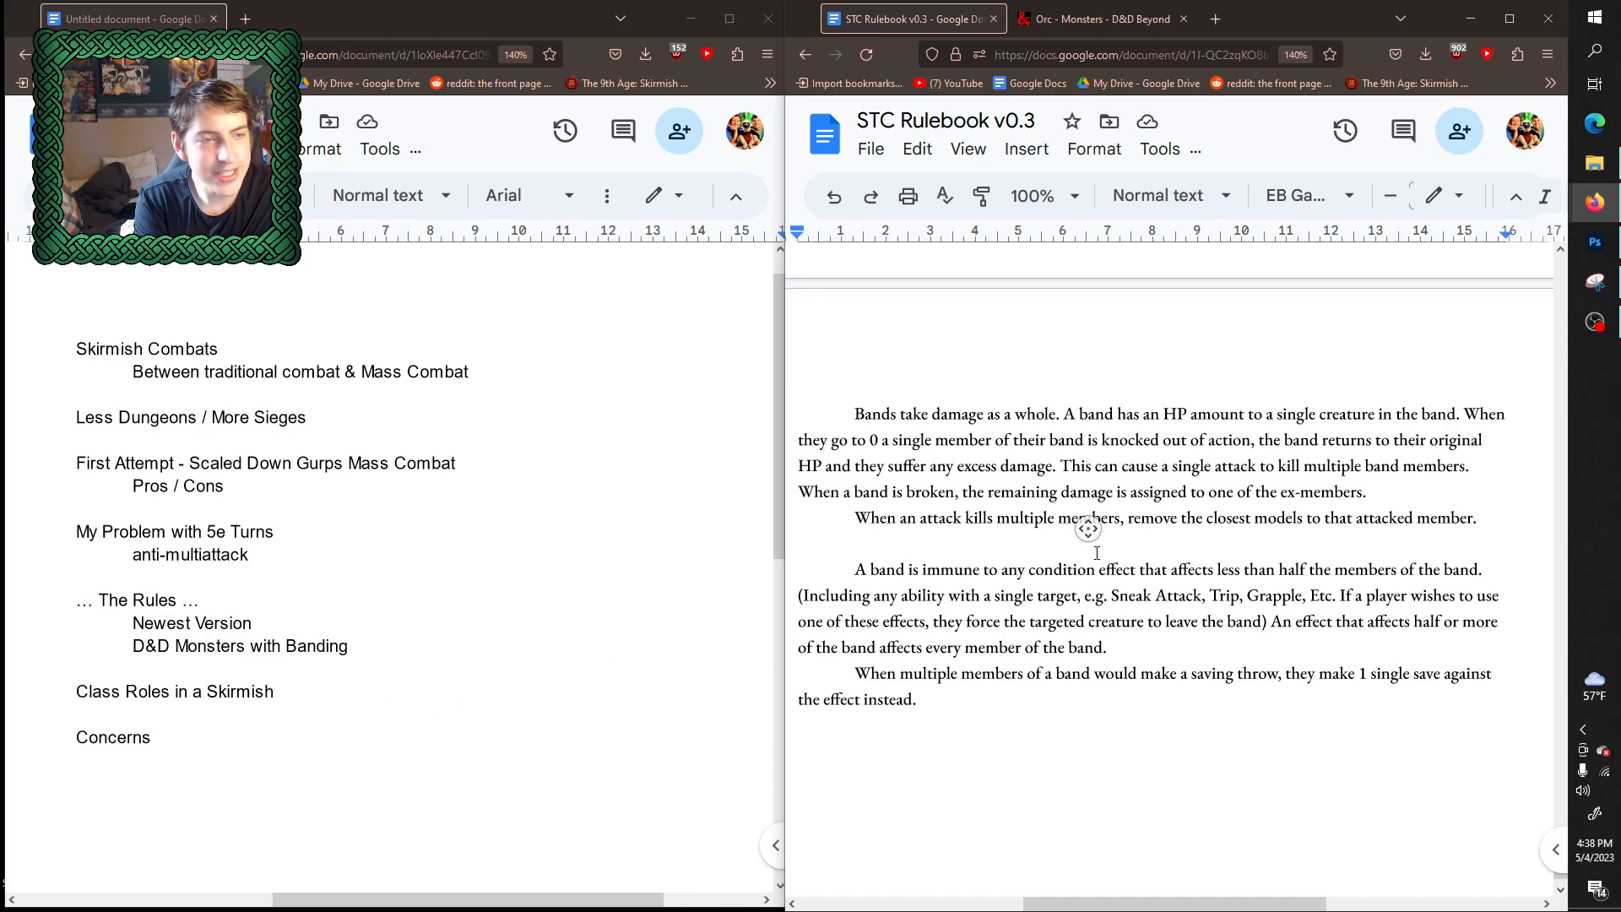
{"action": "scroll", "scroll_direction": "down", "scroll_amount": 3}
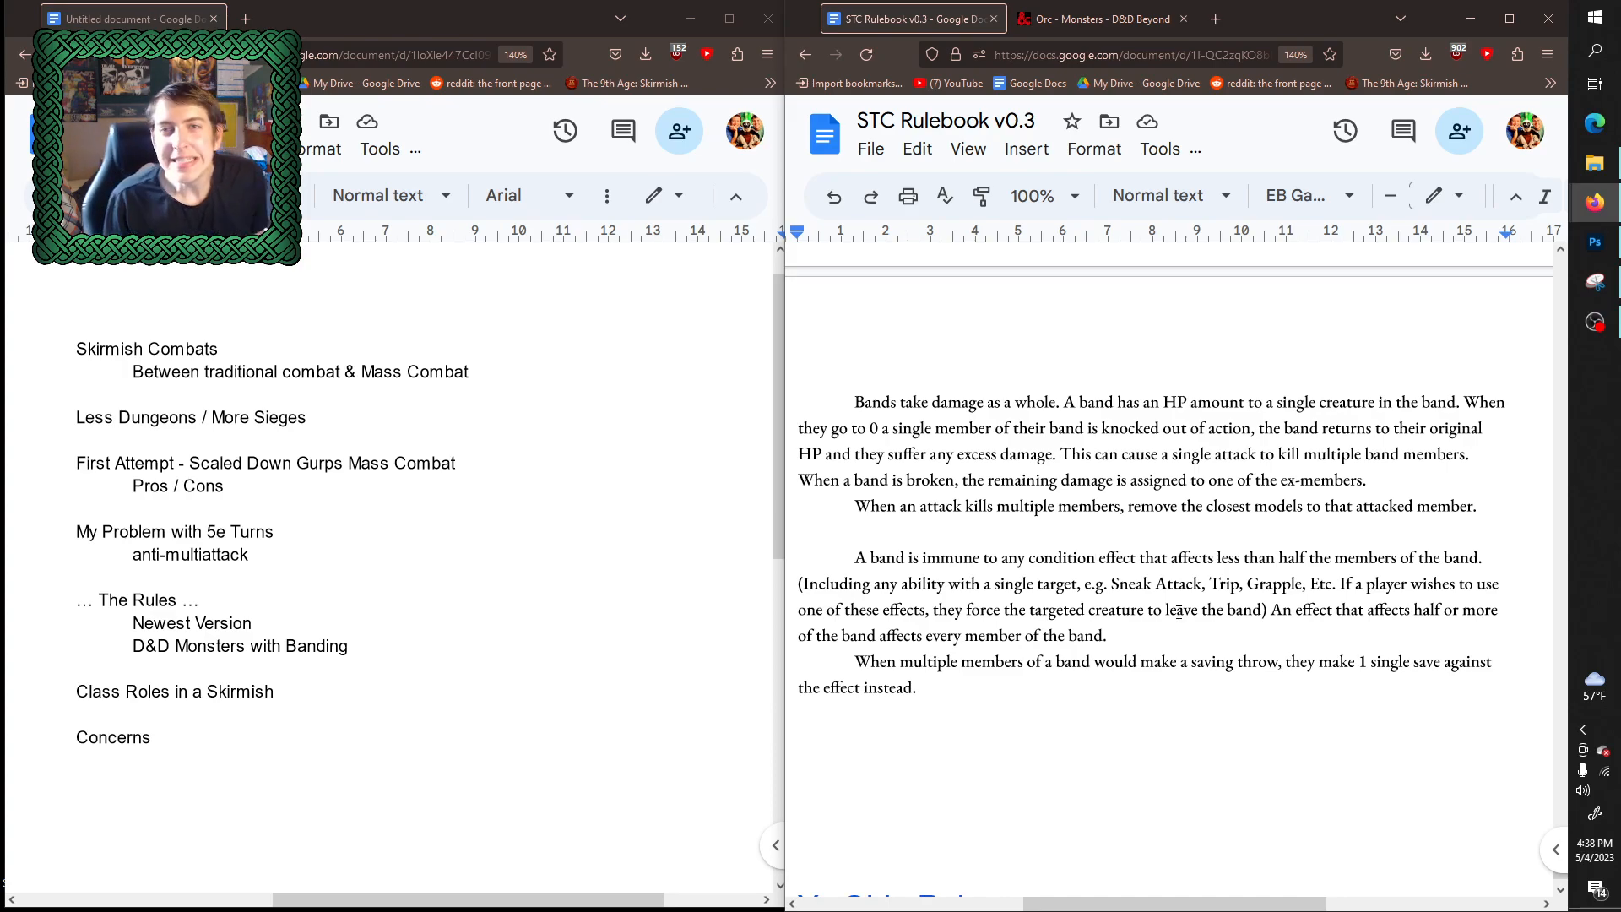